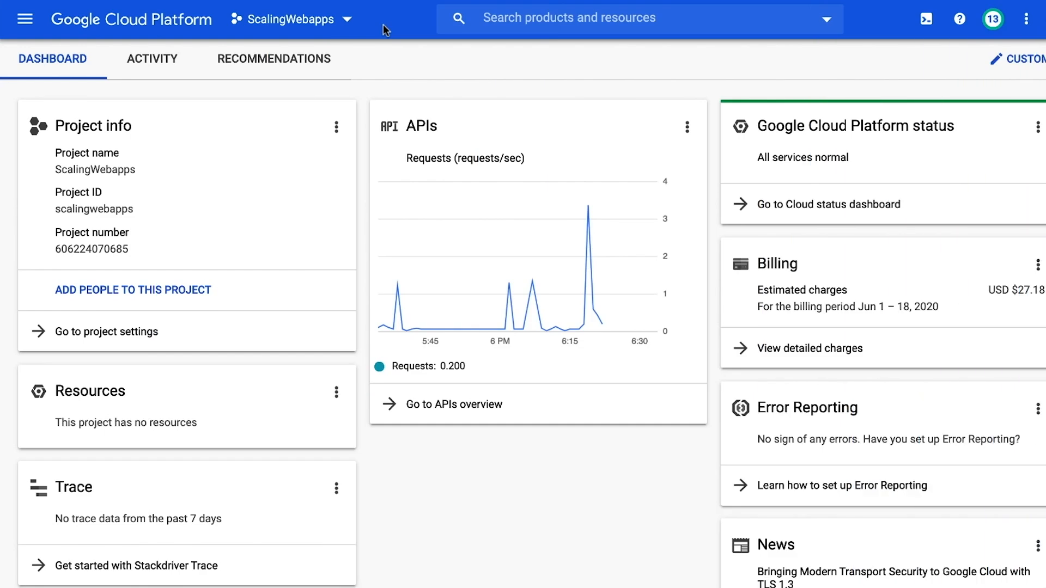
# Step: Navigate via the menu to VPC network > Firewall rules for ScalingWebapps
pyautogui.click(26, 19)
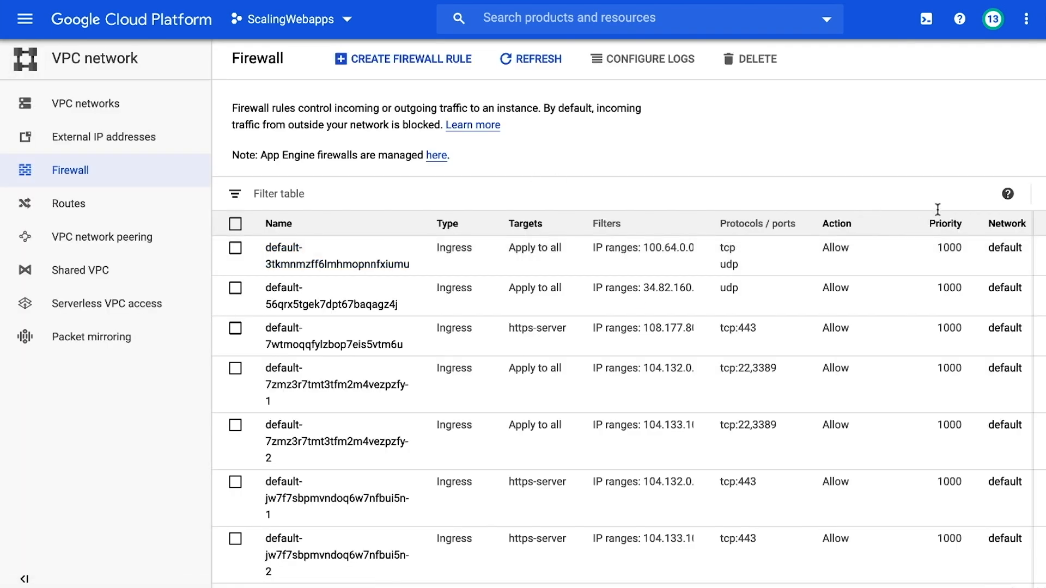
# Step: Create rule default-allow-http: target tag http-server, source 0.0.0.0/0, allowing tcp
pyautogui.click(411, 58)
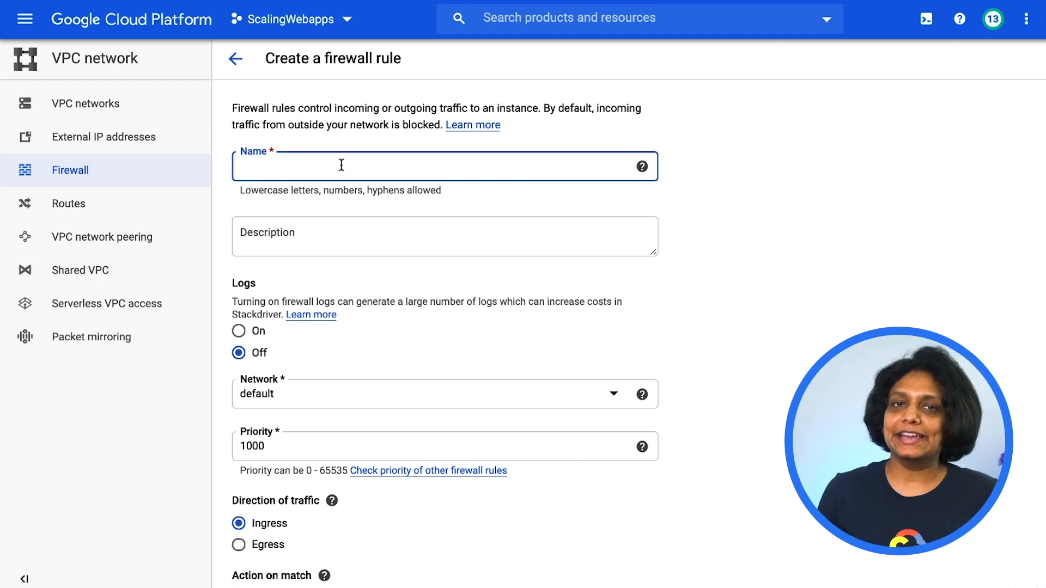
pyautogui.write('default-allow-http')
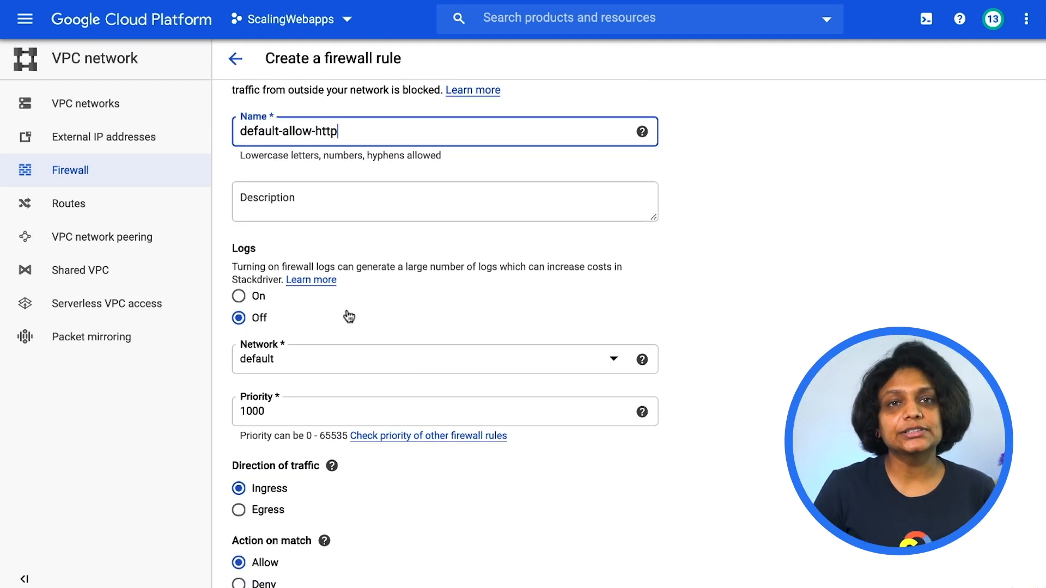
pyautogui.scroll(-3)
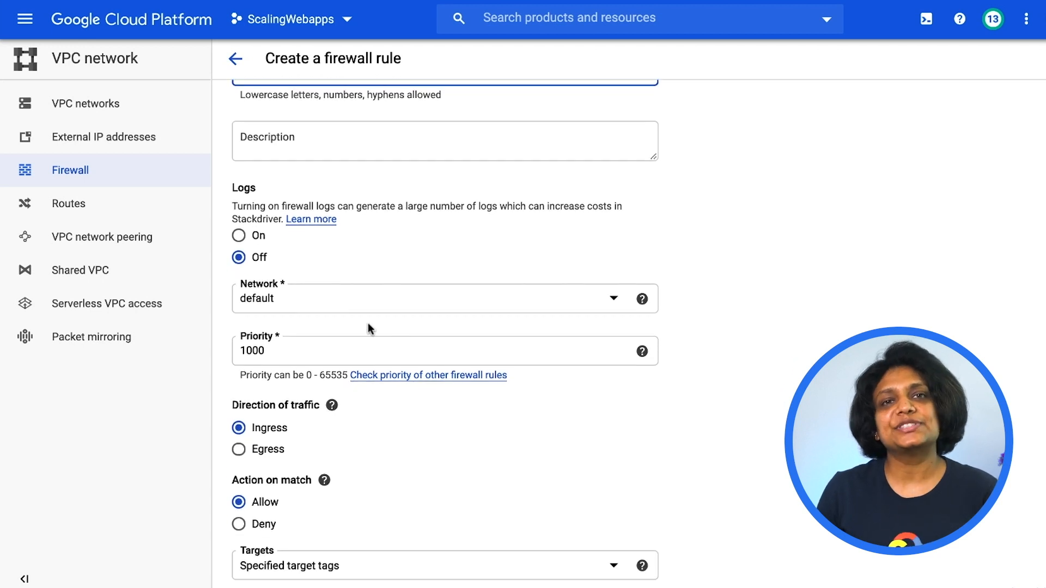
pyautogui.scroll(-3)
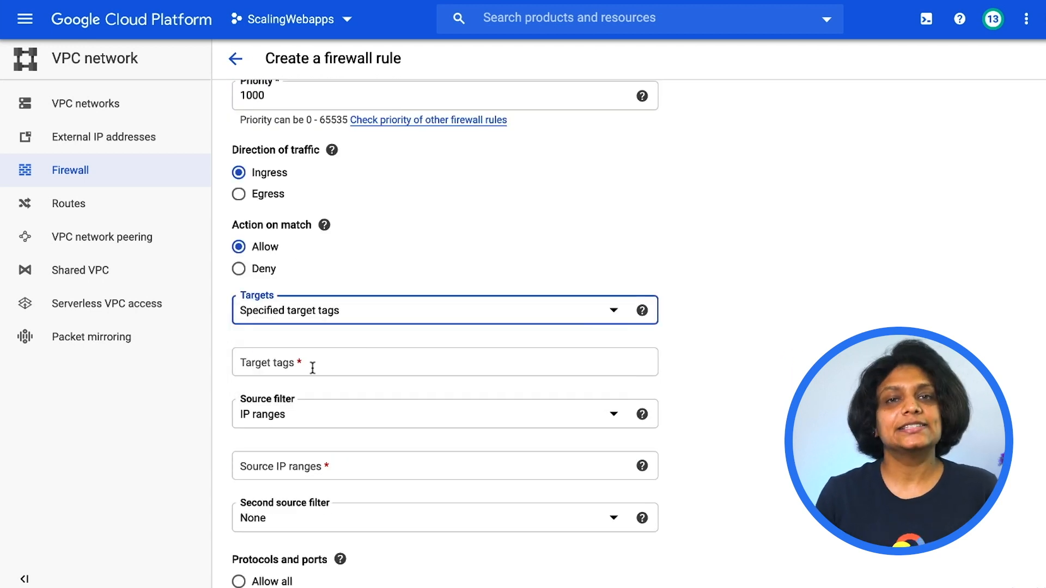
pyautogui.write('h')
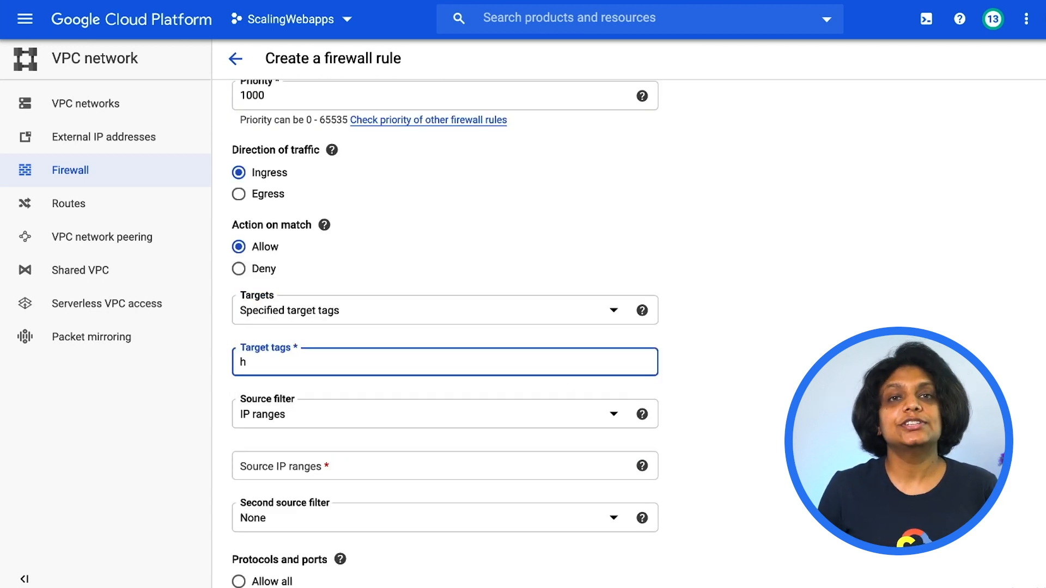
pyautogui.write('ttp-server')
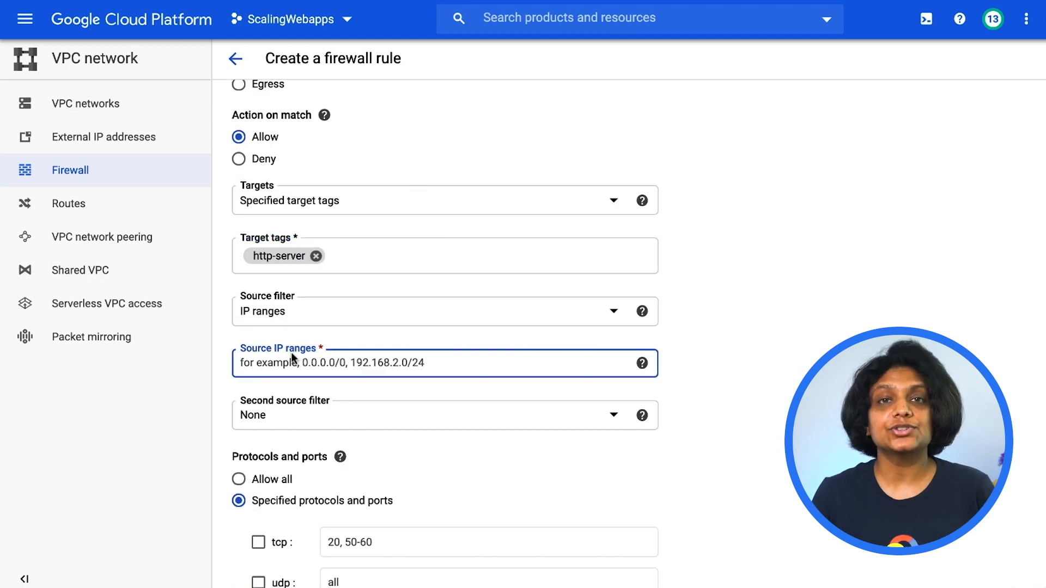
pyautogui.write('0.0.0.0/0')
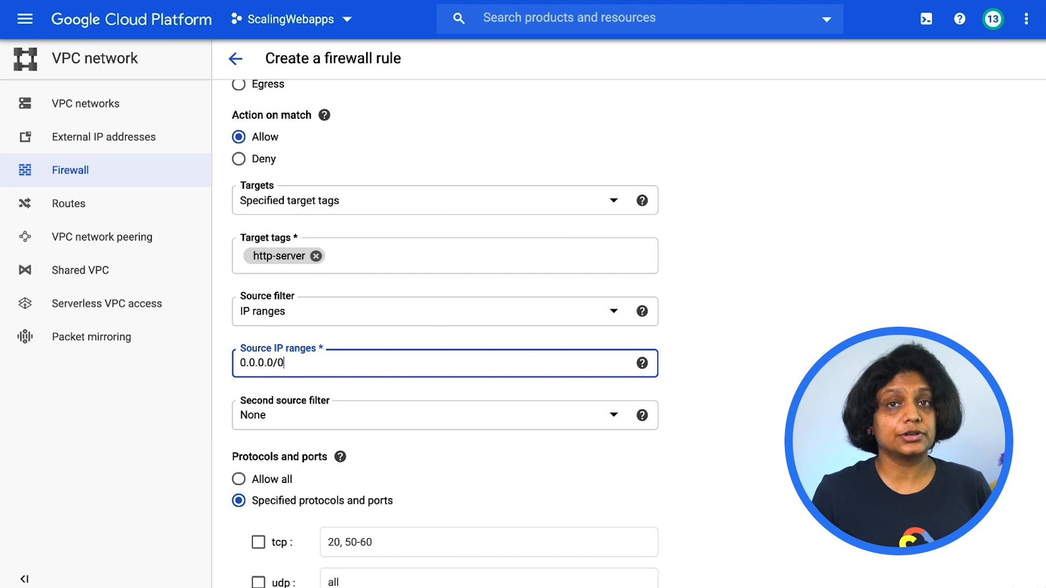
pyautogui.scroll(-3)
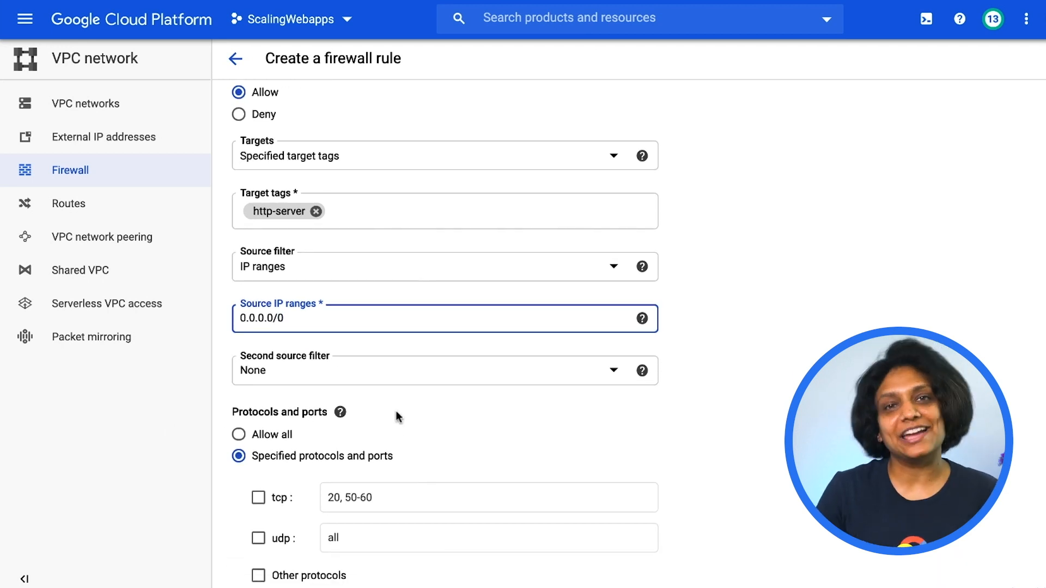
pyautogui.scroll(-3)
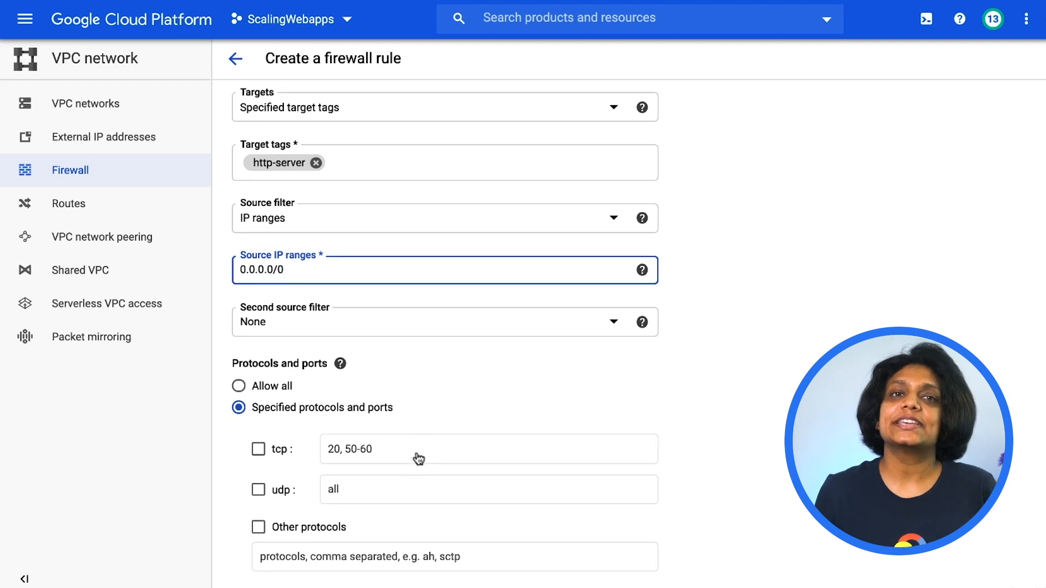
pyautogui.scroll(-3)
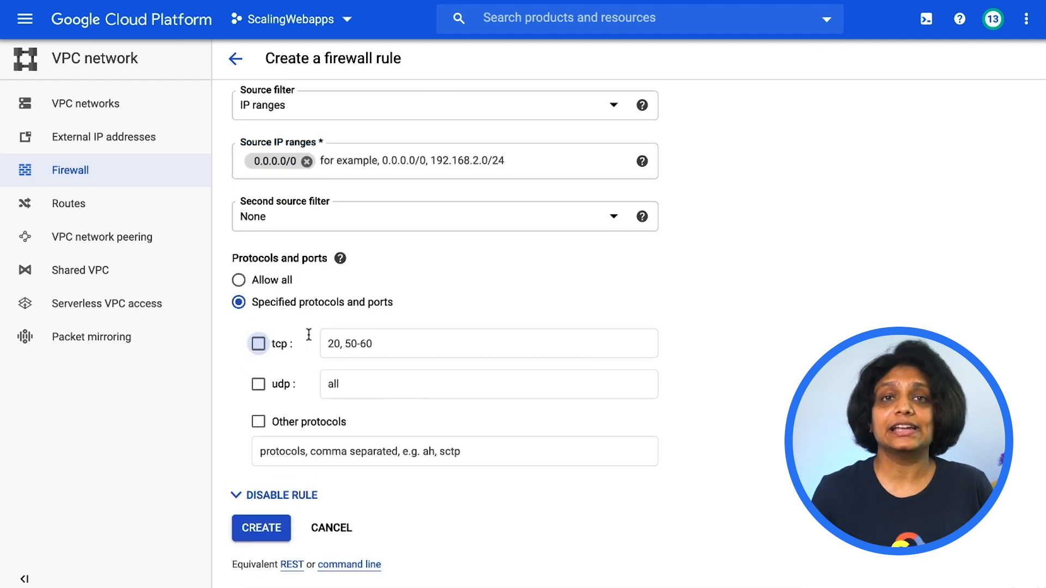
pyautogui.click(260, 529)
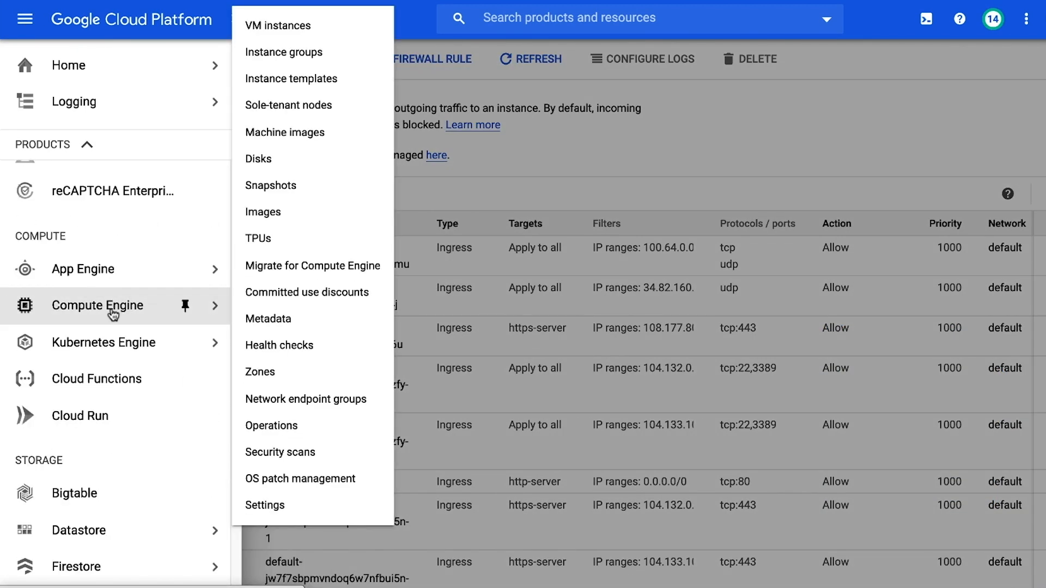
# Step: Start a new instance template from the Compute Engine Instance templates page
pyautogui.click(291, 78)
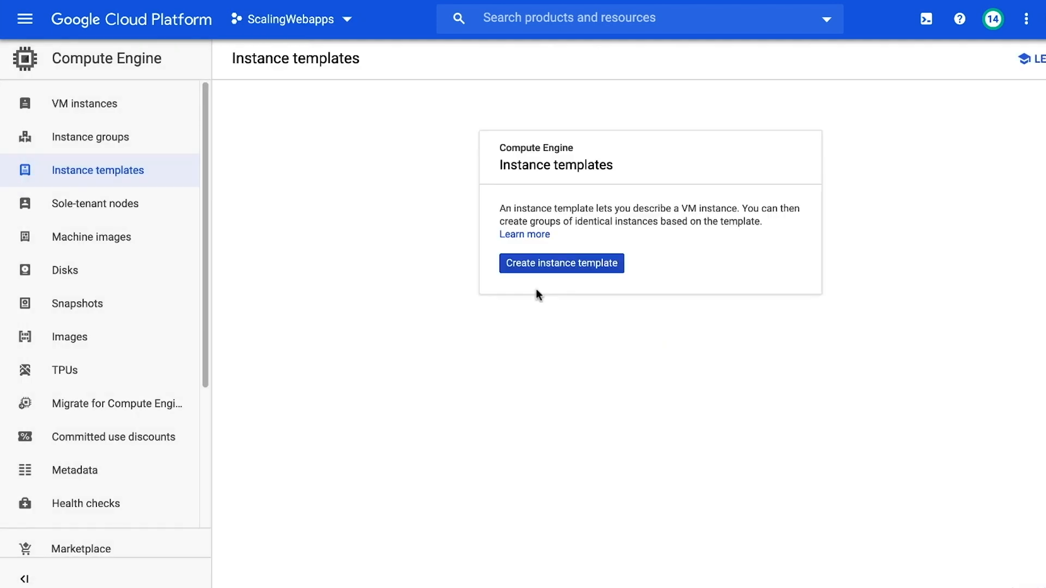
pyautogui.click(561, 263)
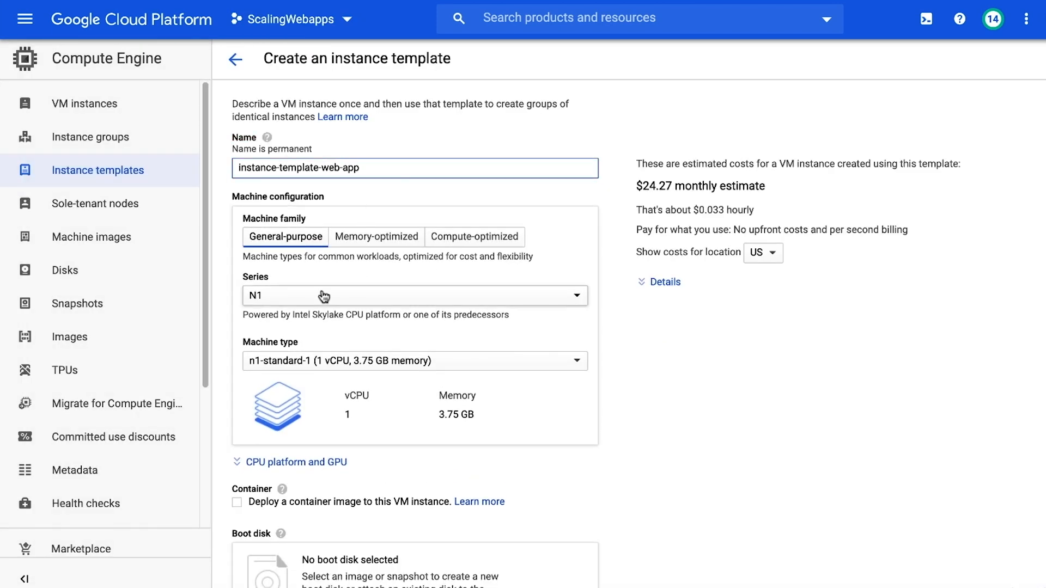
# Step: Use a Debian GNU/Linux 9 boot disk and startup script, then create instance-template-web-app
pyautogui.scroll(-3)
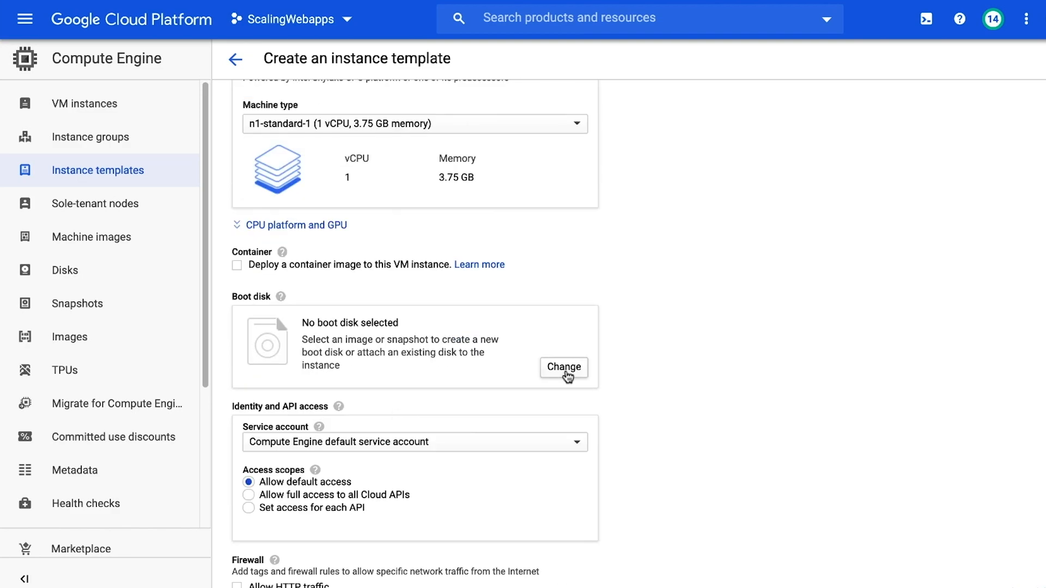
pyautogui.click(564, 367)
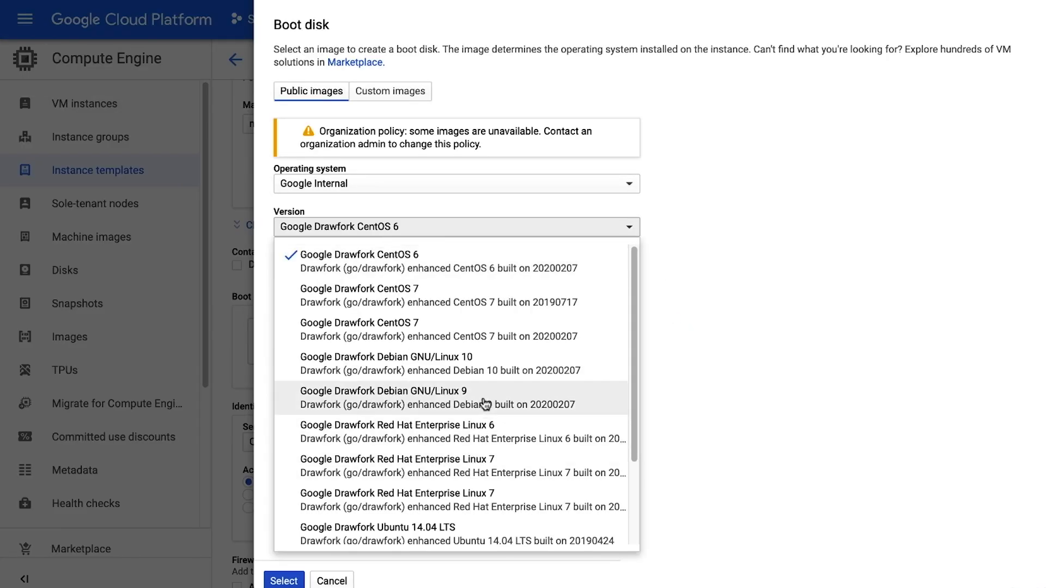
pyautogui.click(383, 398)
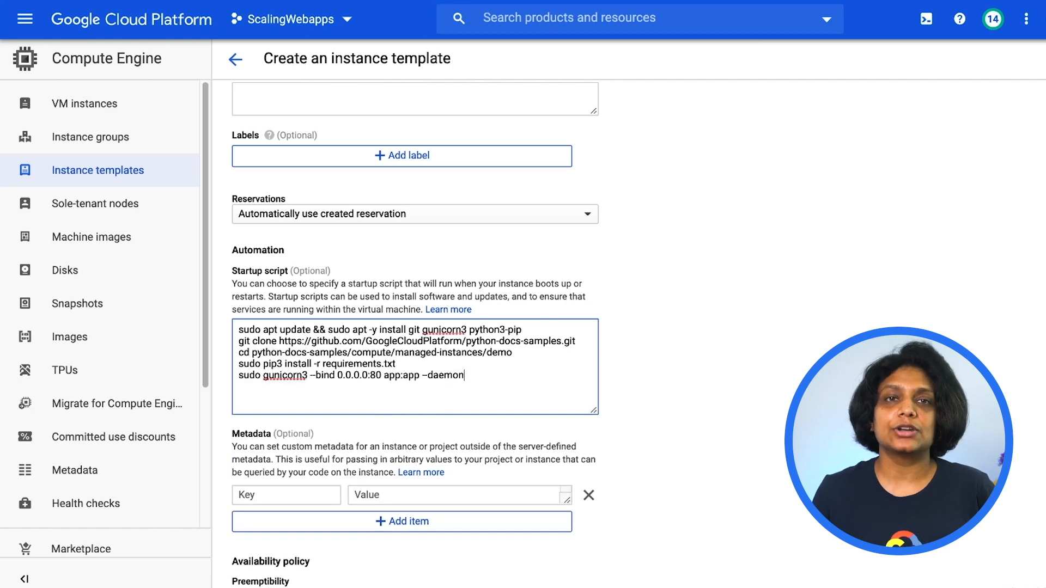
pyautogui.moveTo(733, 243)
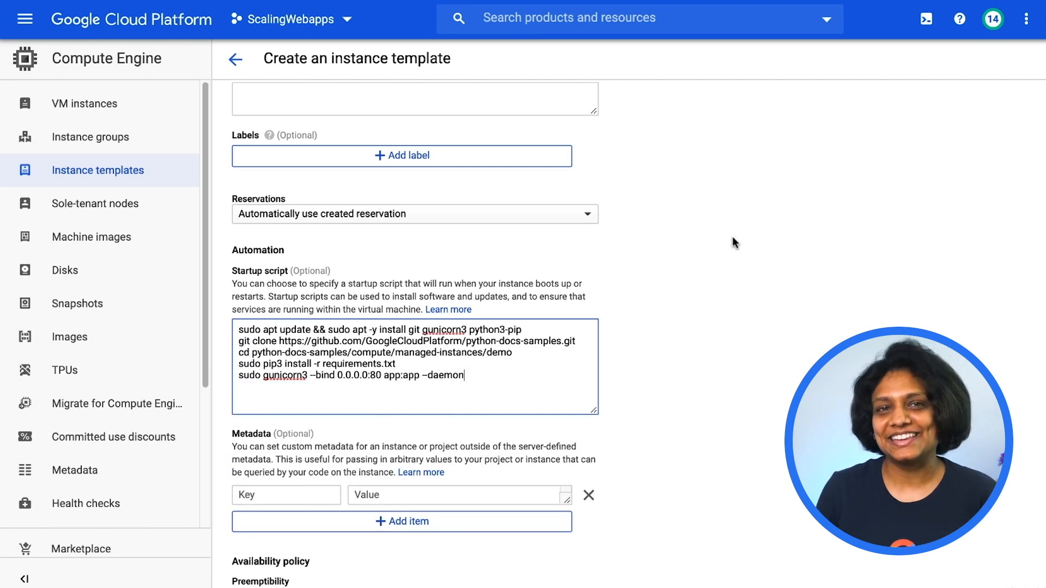
pyautogui.scroll(-3)
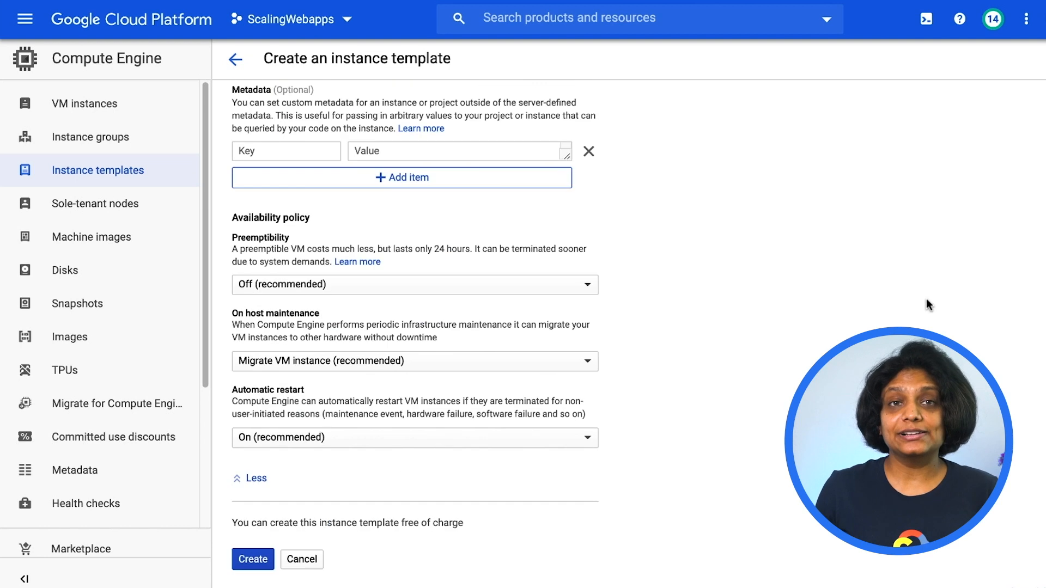
pyautogui.click(252, 559)
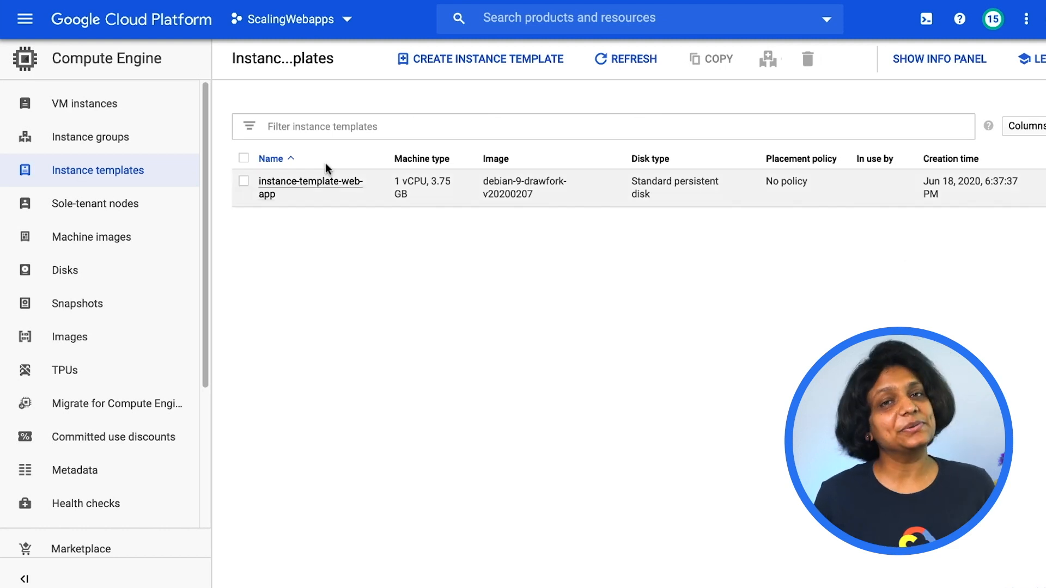
# Step: Start a multi-zone managed instance group using the web-app instance template
pyautogui.click(90, 137)
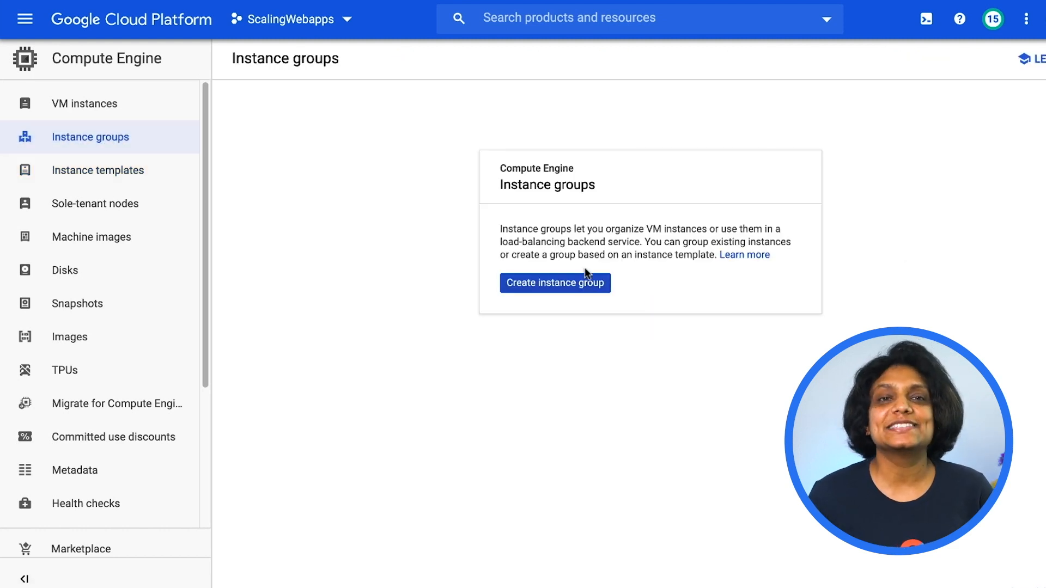
pyautogui.click(555, 283)
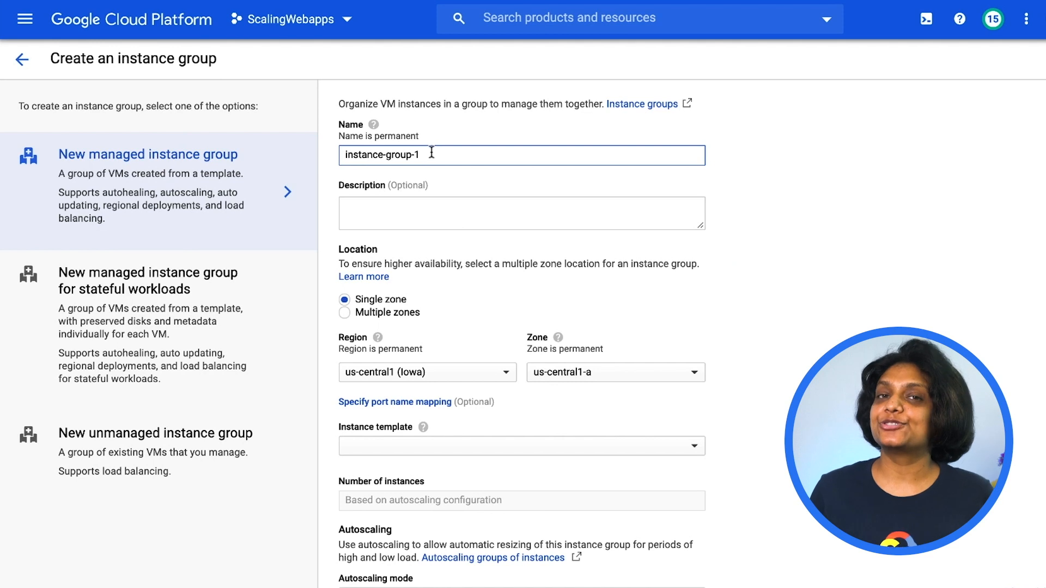
pyautogui.moveTo(383, 317)
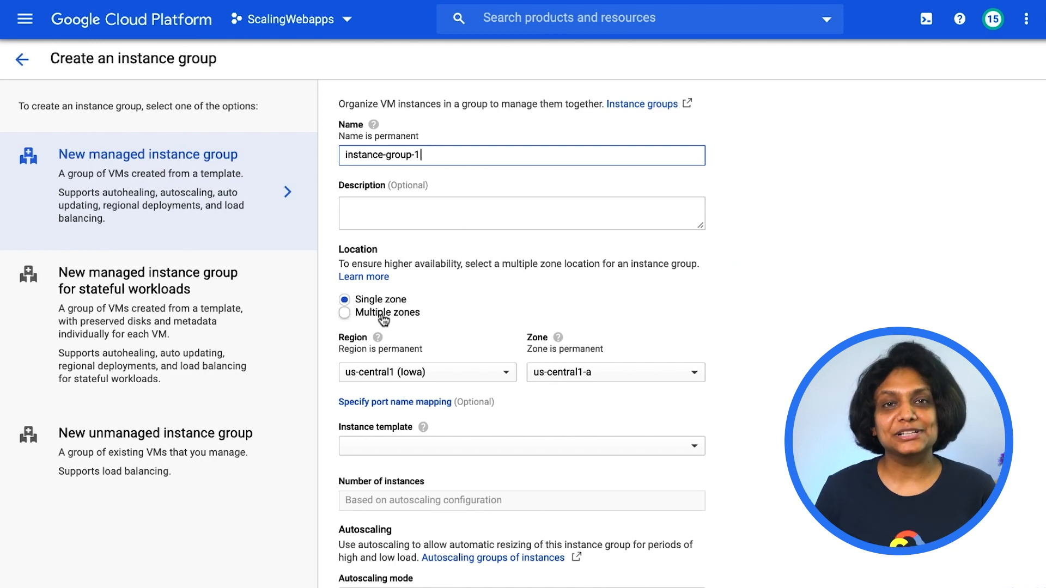
pyautogui.click(345, 313)
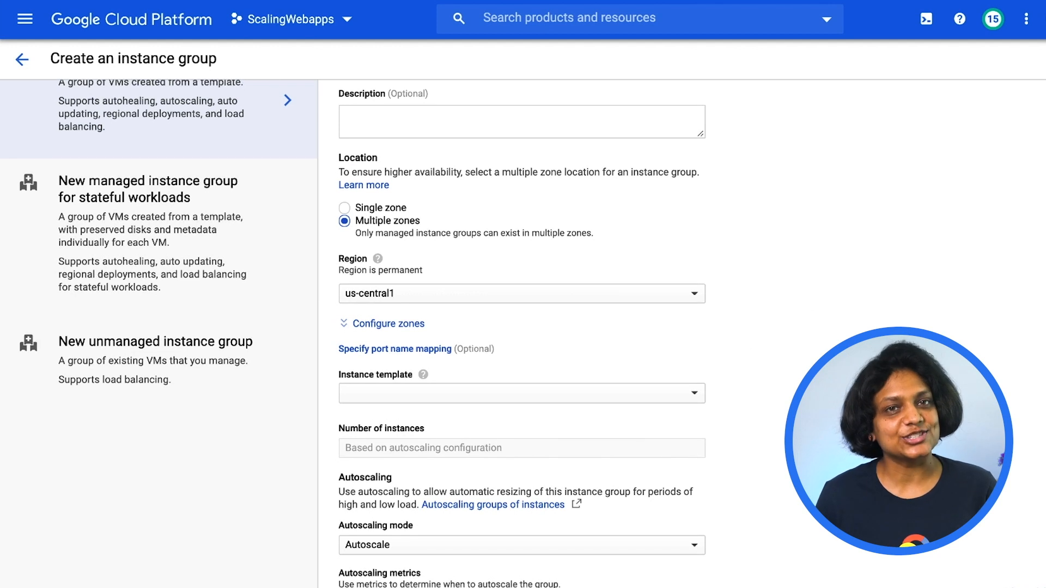
pyautogui.moveTo(489, 294)
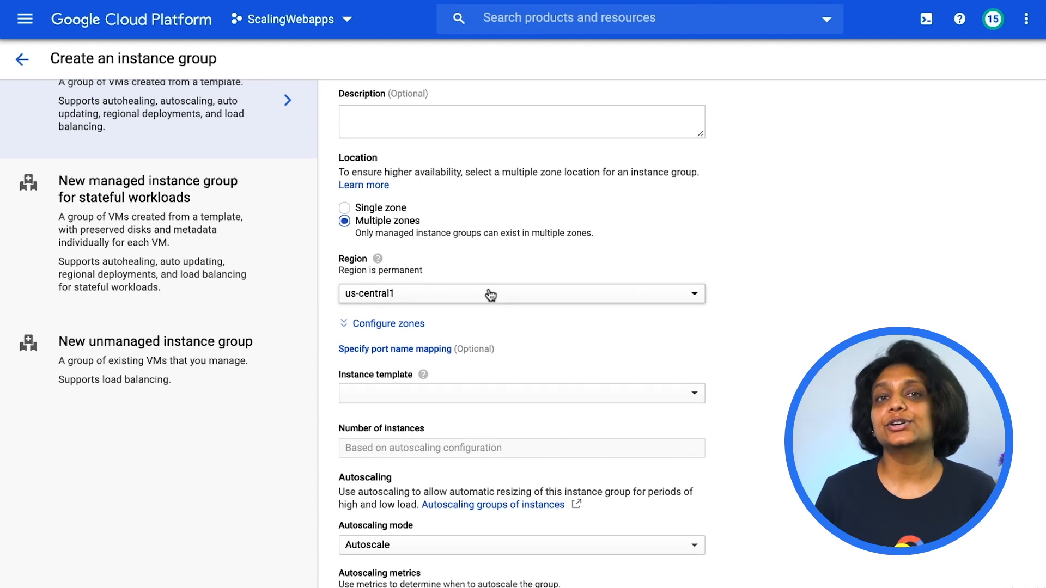
pyautogui.click(521, 393)
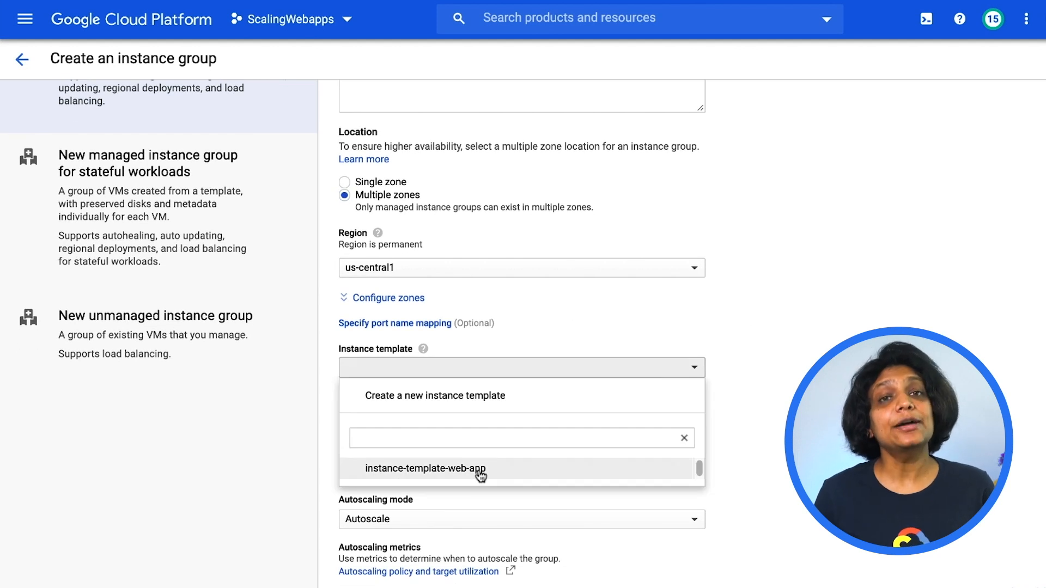
# Step: Autoscale on 60% CPU utilization, 3 to 6 instances, 120-second cool down
pyautogui.click(426, 469)
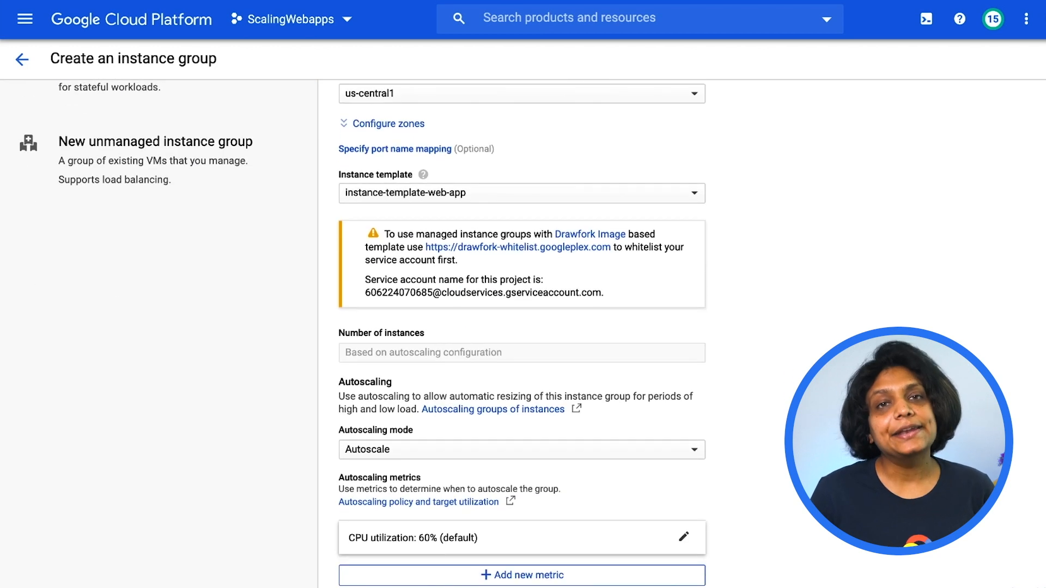
pyautogui.scroll(-3)
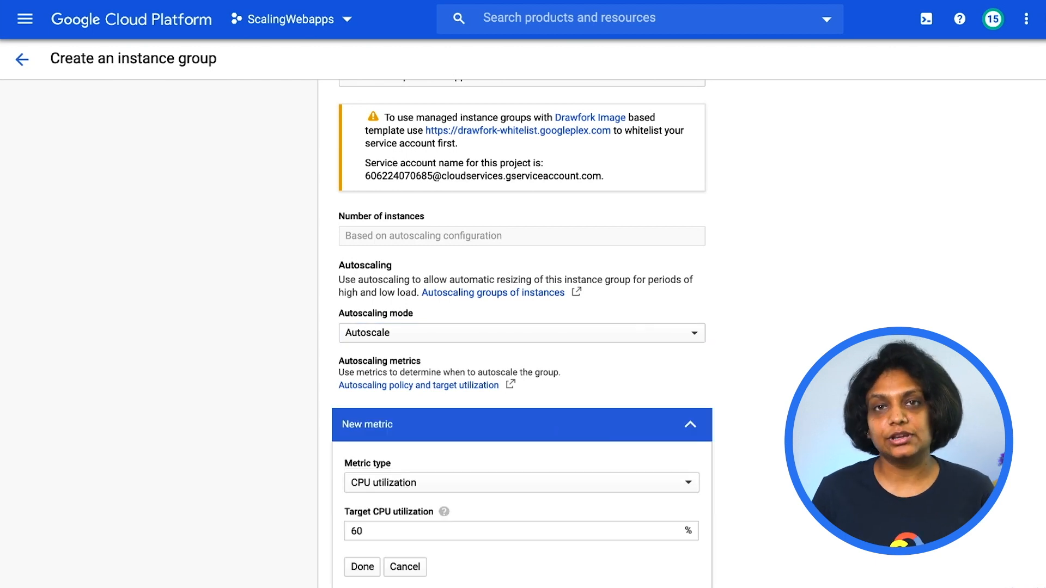
pyautogui.click(521, 482)
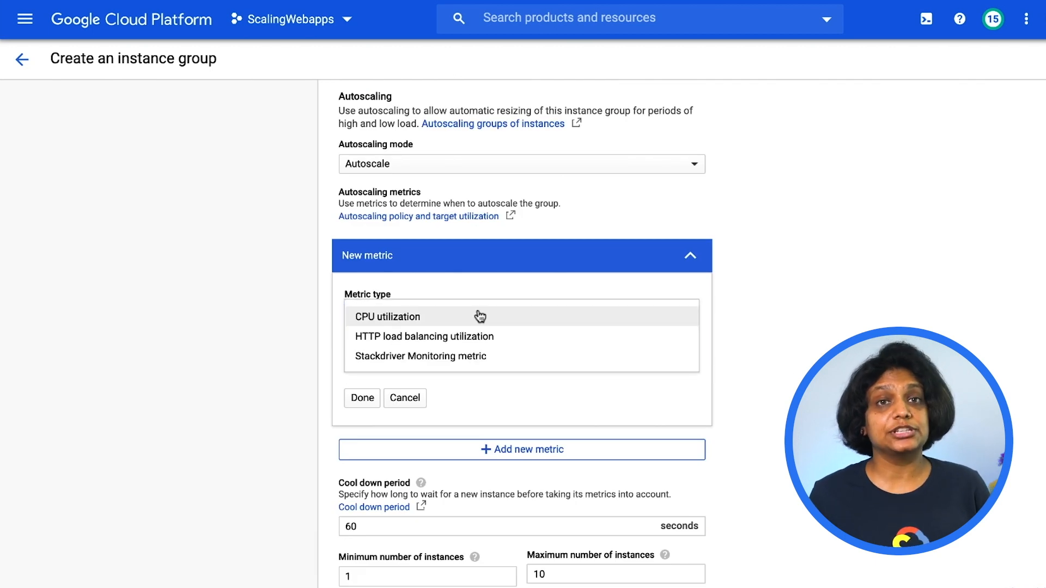
pyautogui.click(386, 316)
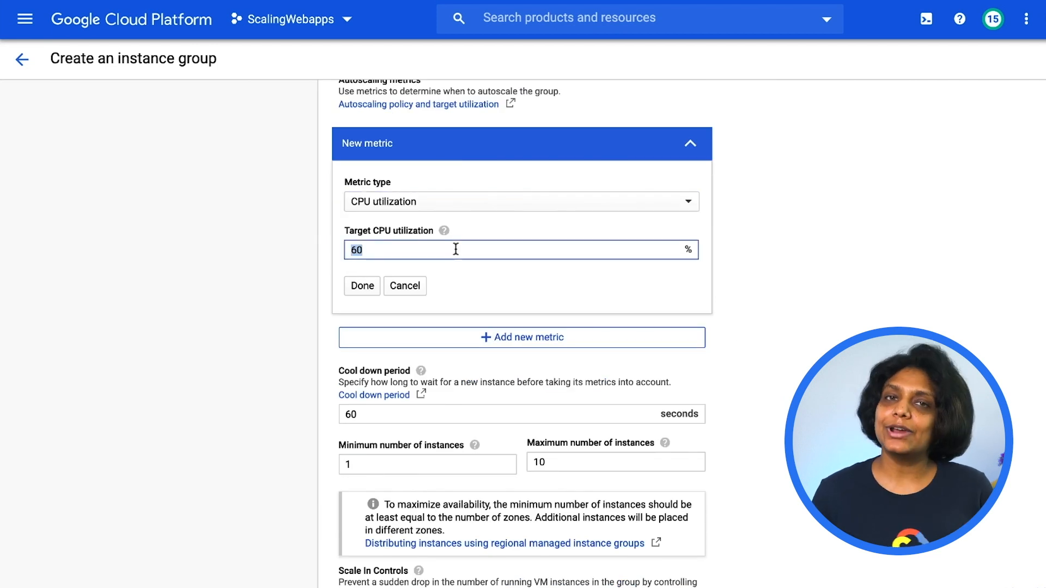
pyautogui.click(362, 286)
pyautogui.write('3')
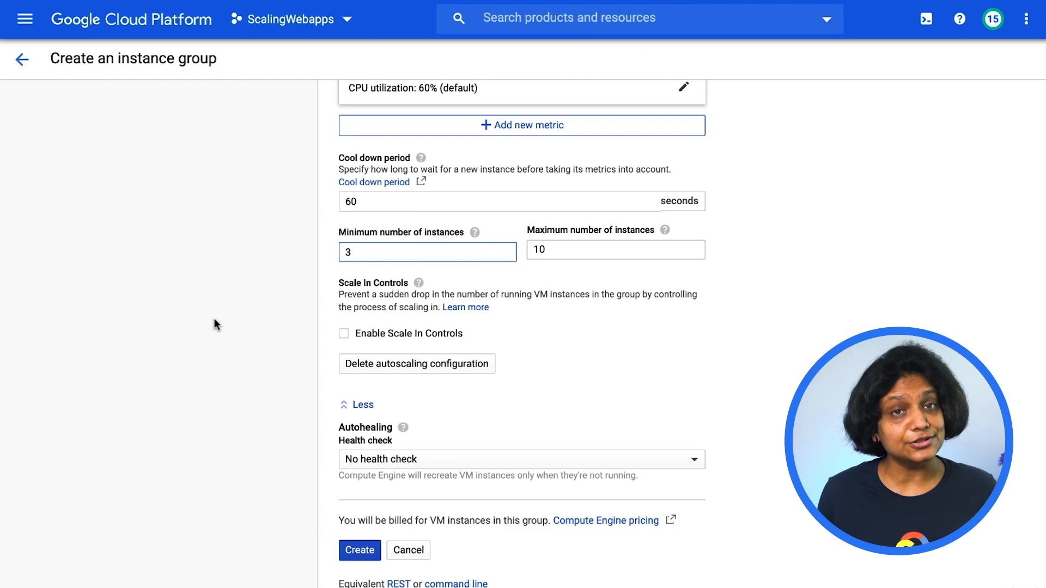
pyautogui.moveTo(653, 290)
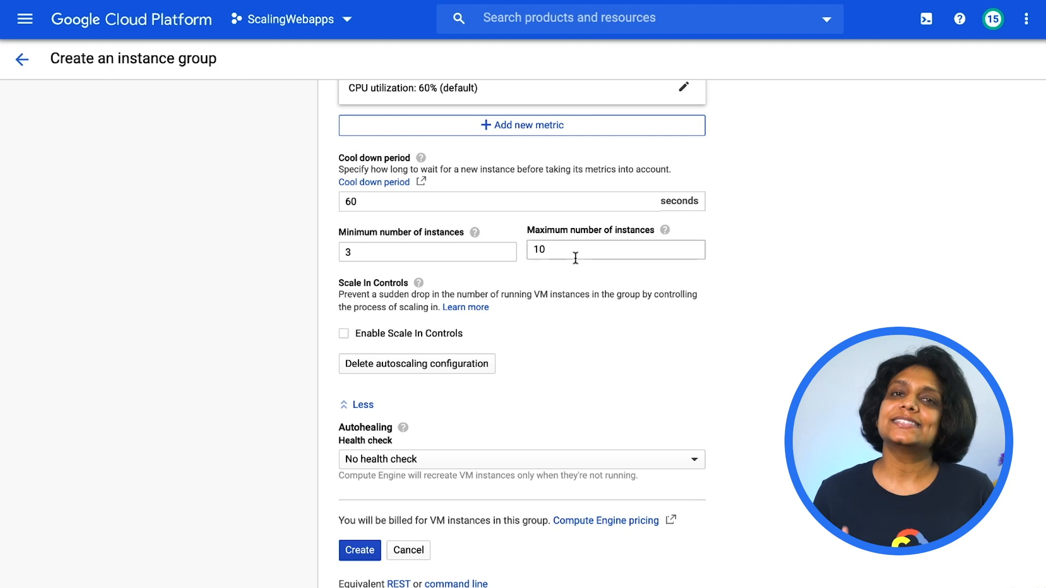
pyautogui.write('6')
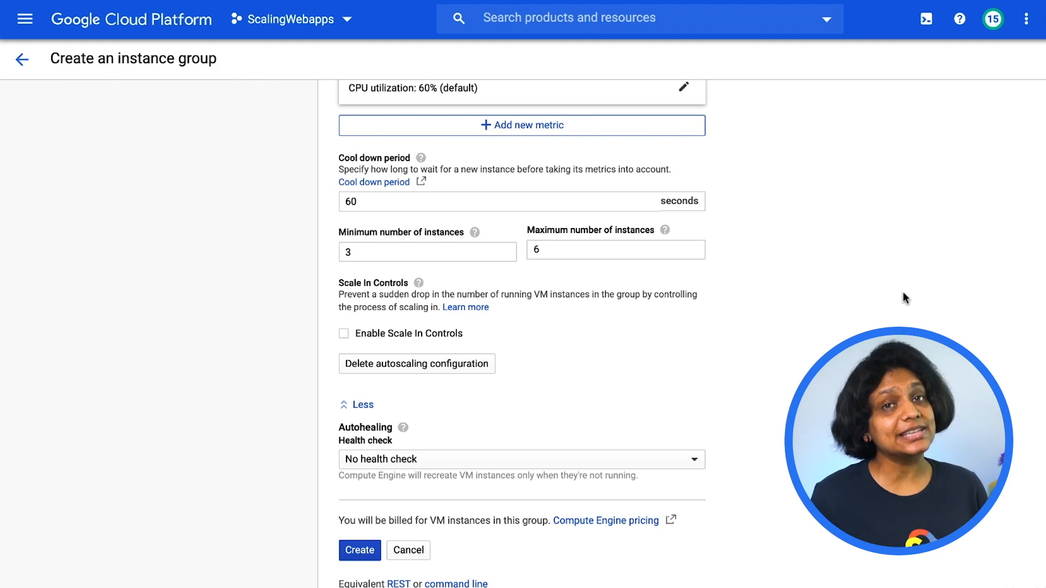
pyautogui.moveTo(939, 291)
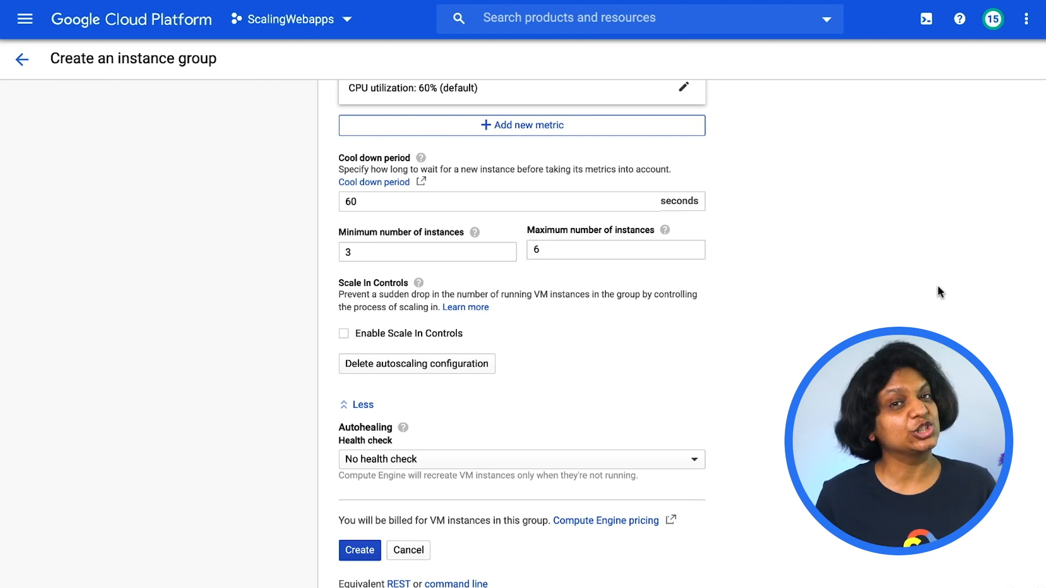
pyautogui.moveTo(586, 373)
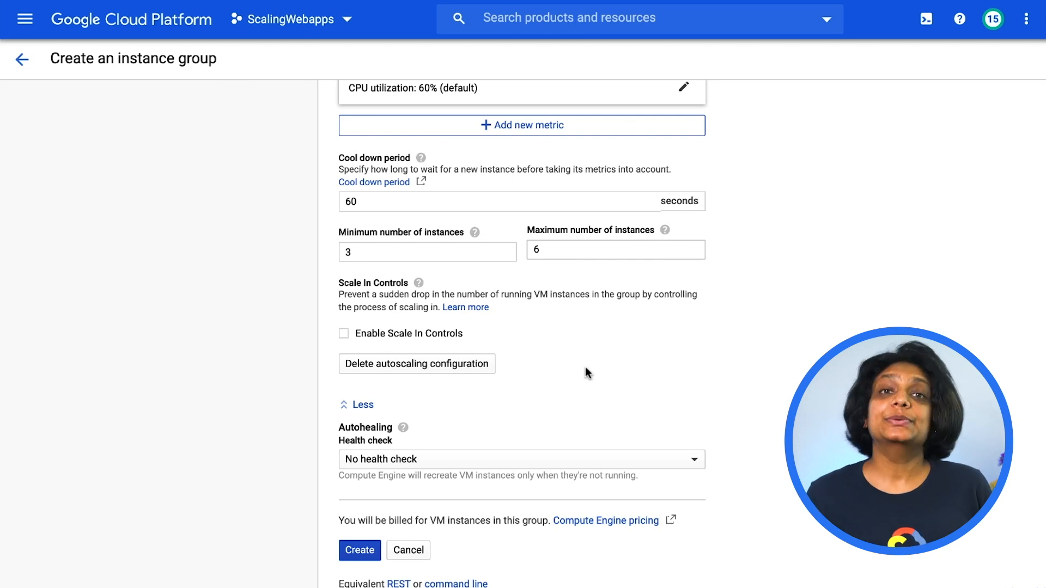
pyautogui.write('120')
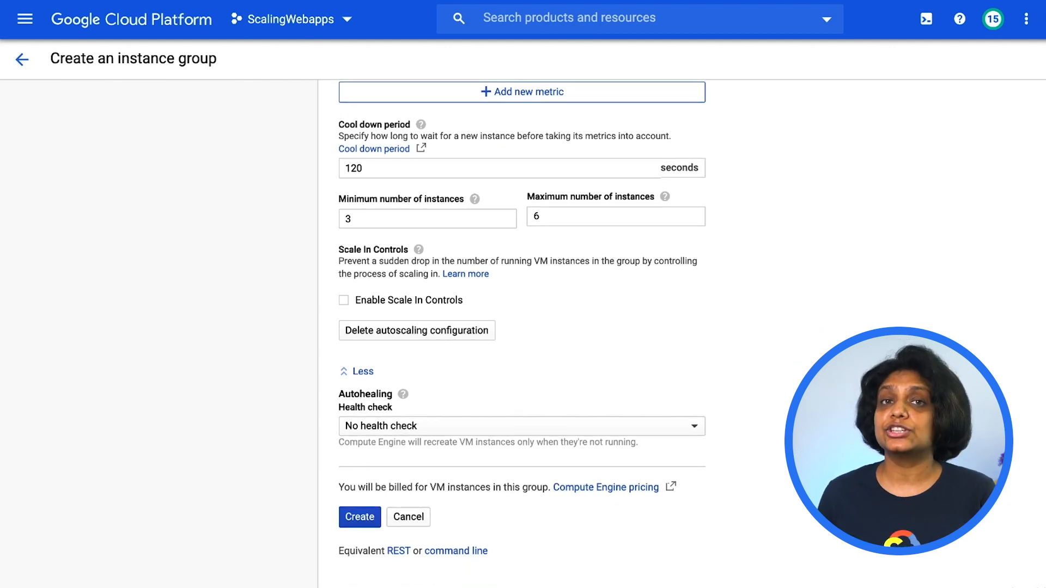
pyautogui.moveTo(807, 430)
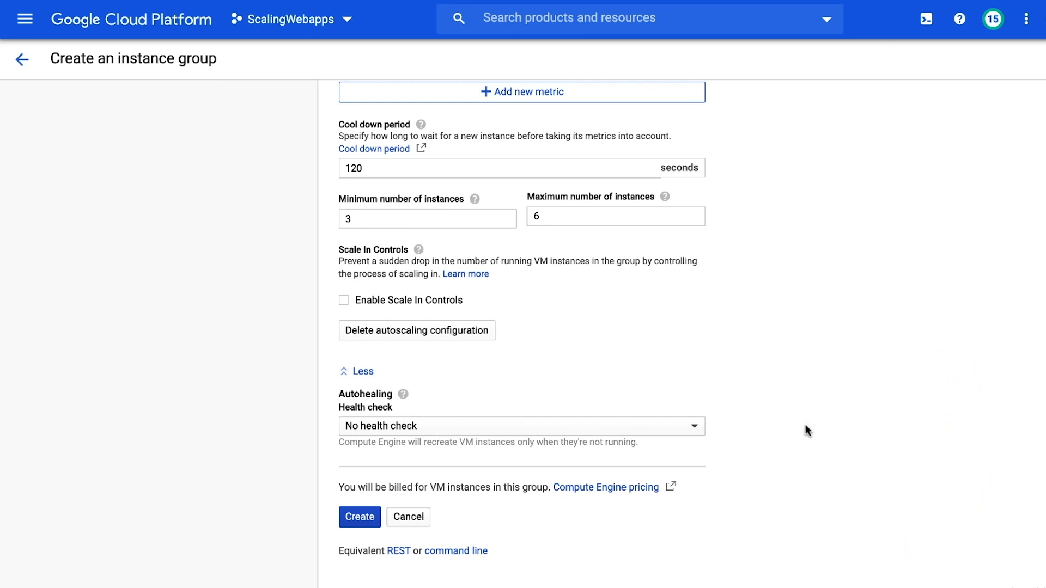
pyautogui.moveTo(447, 429)
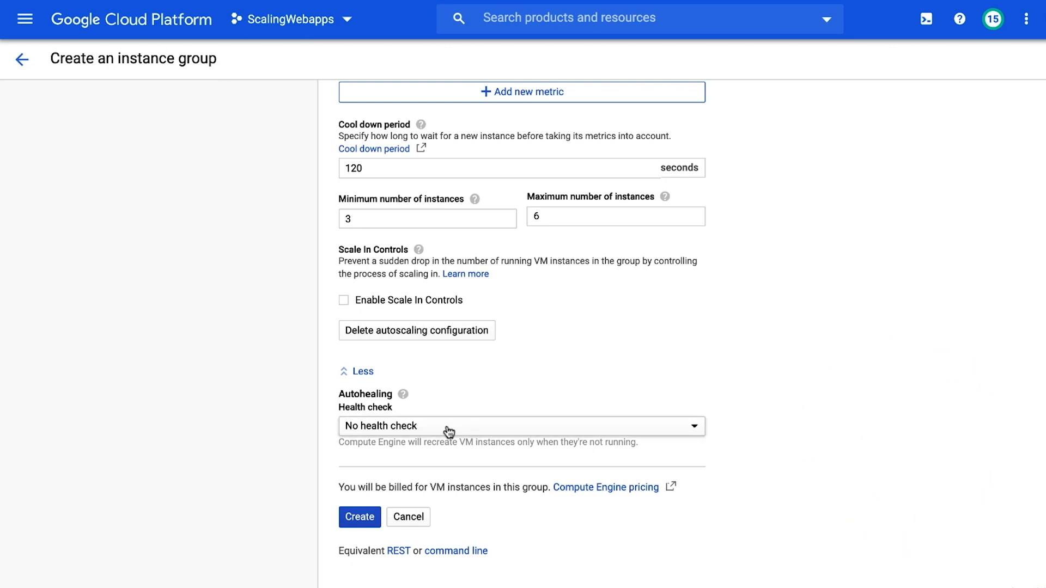
pyautogui.moveTo(450, 426)
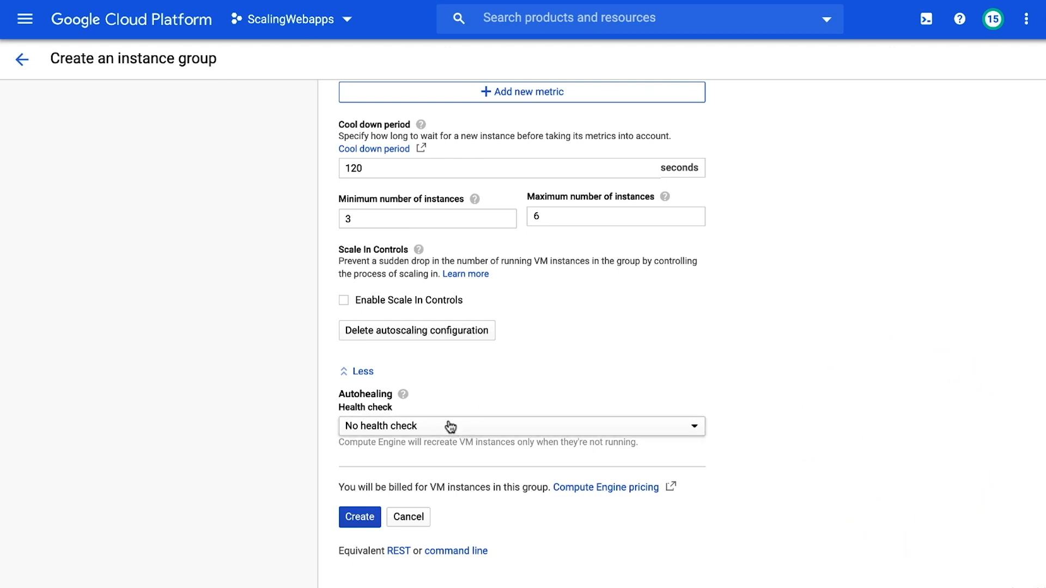
# Step: Create instance-group-1, then open instance-group-1-2j1t's web app from VM instances
pyautogui.click(359, 516)
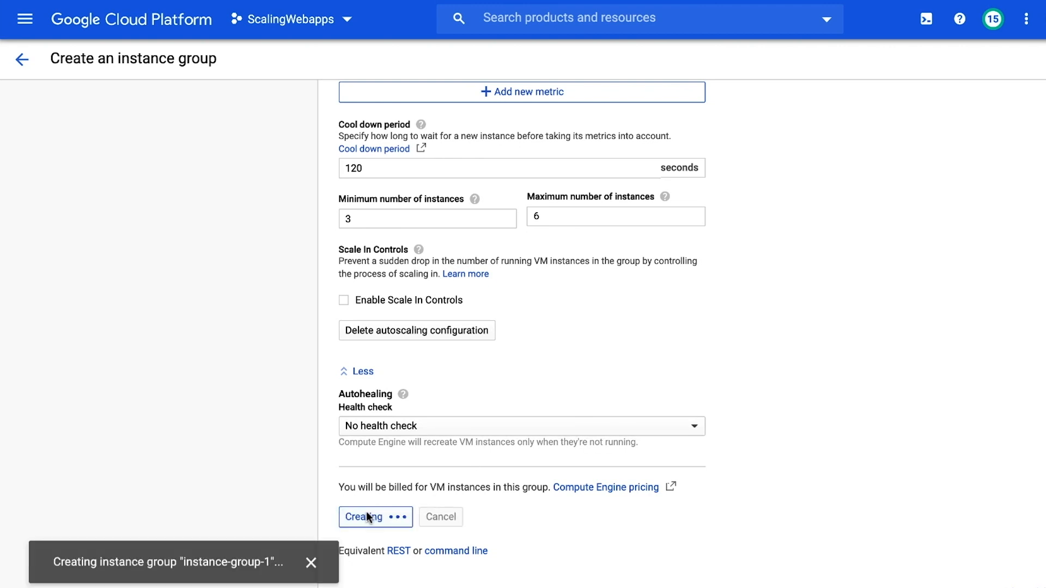
pyautogui.click(374, 517)
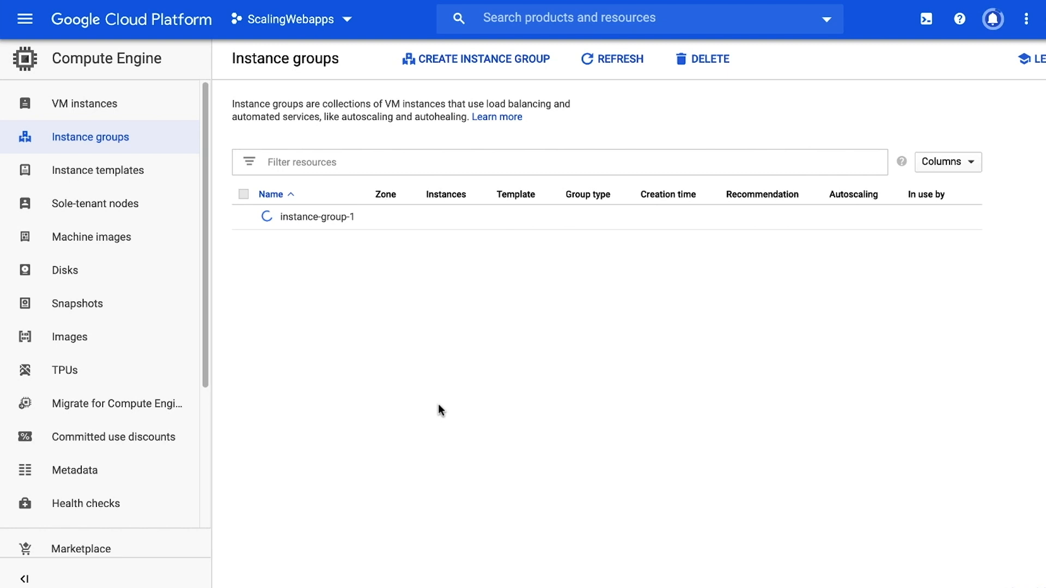
pyautogui.click(83, 103)
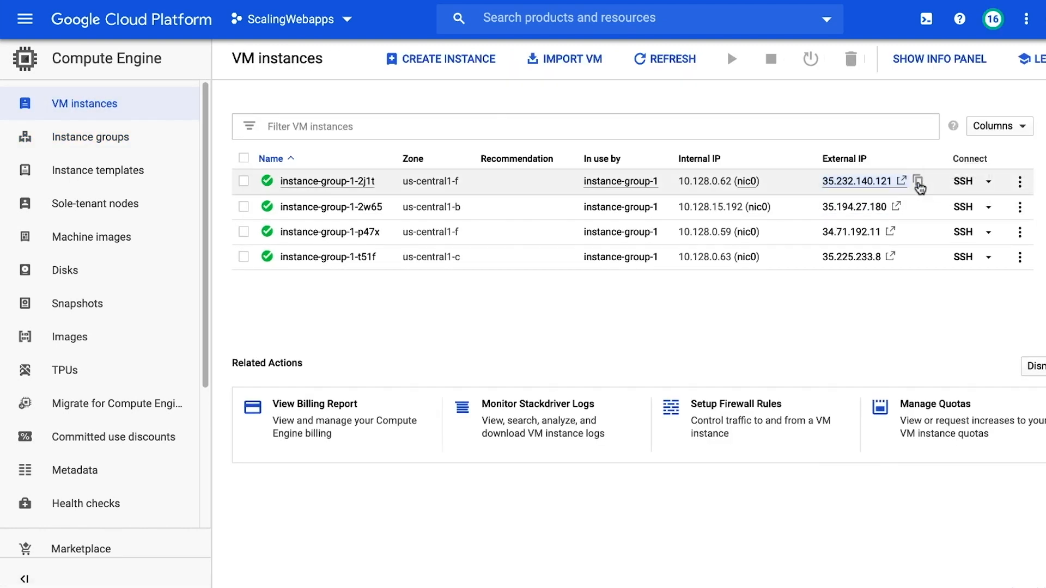
pyautogui.click(861, 181)
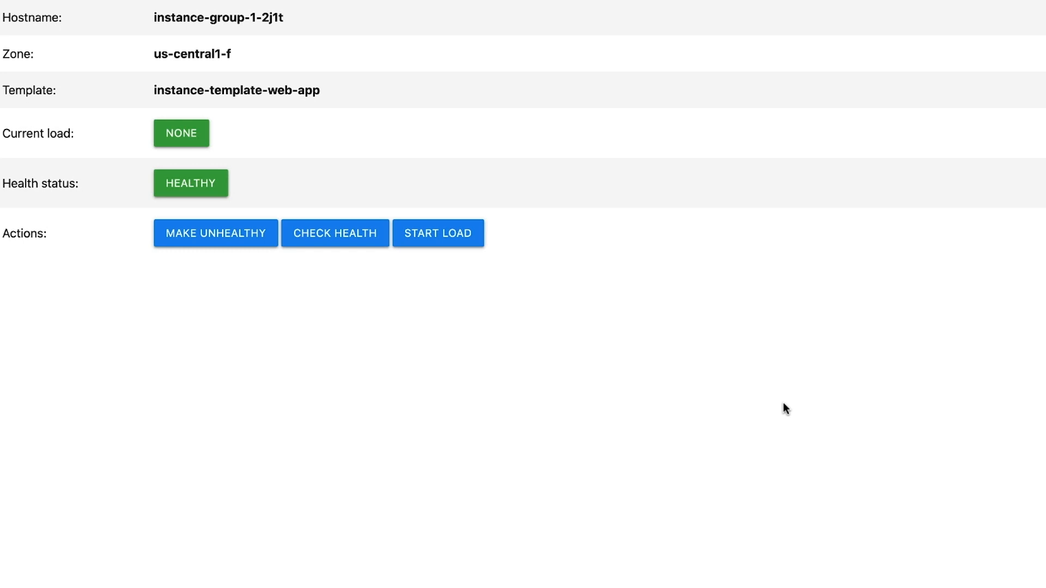
pyautogui.moveTo(459, 386)
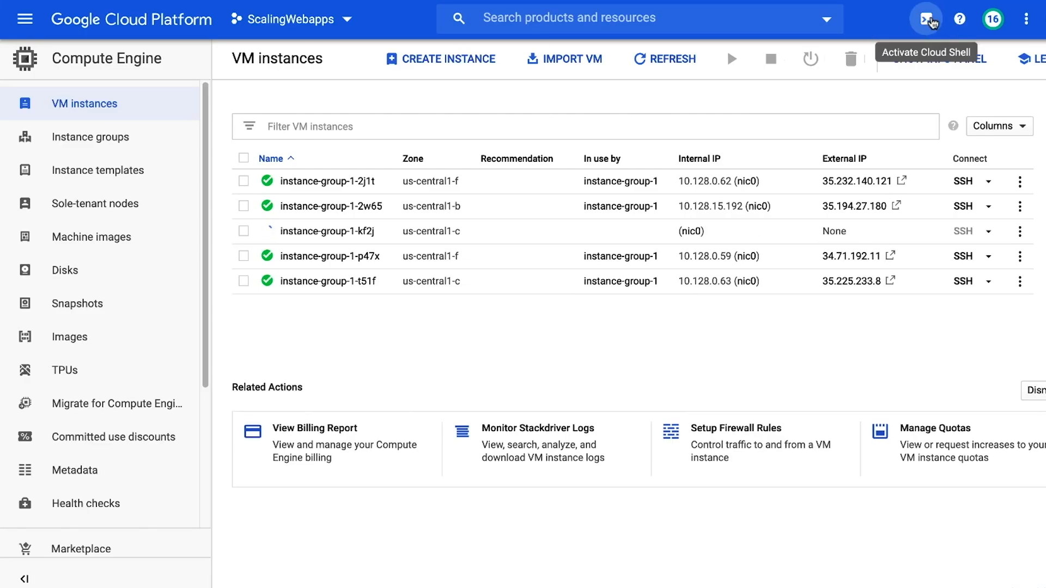
# Step: In Cloud Shell, export PROJECT_ID and MACHINES and loop startLoad over each instance
pyautogui.click(926, 18)
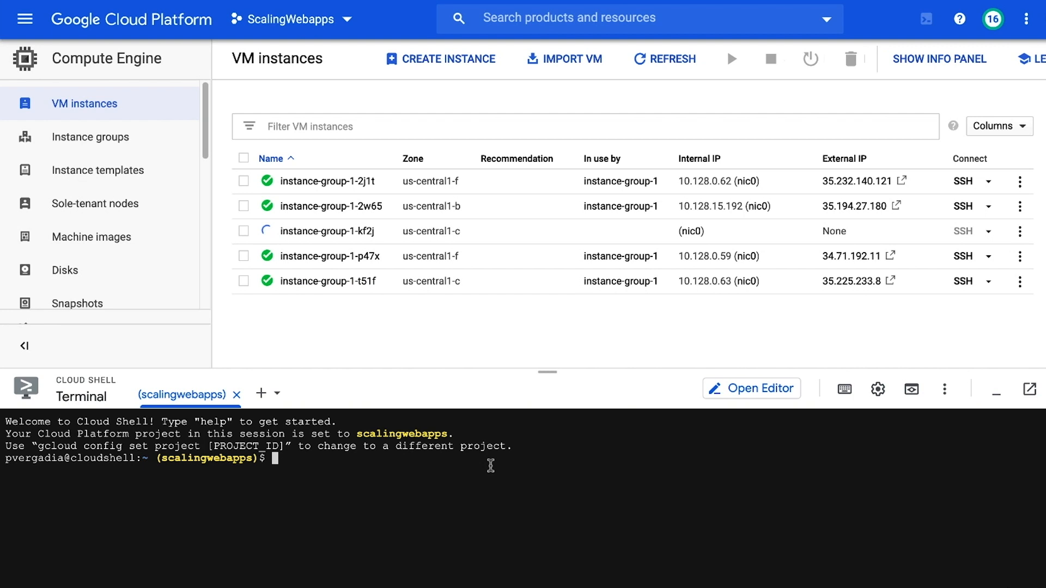
pyautogui.write('export PR')
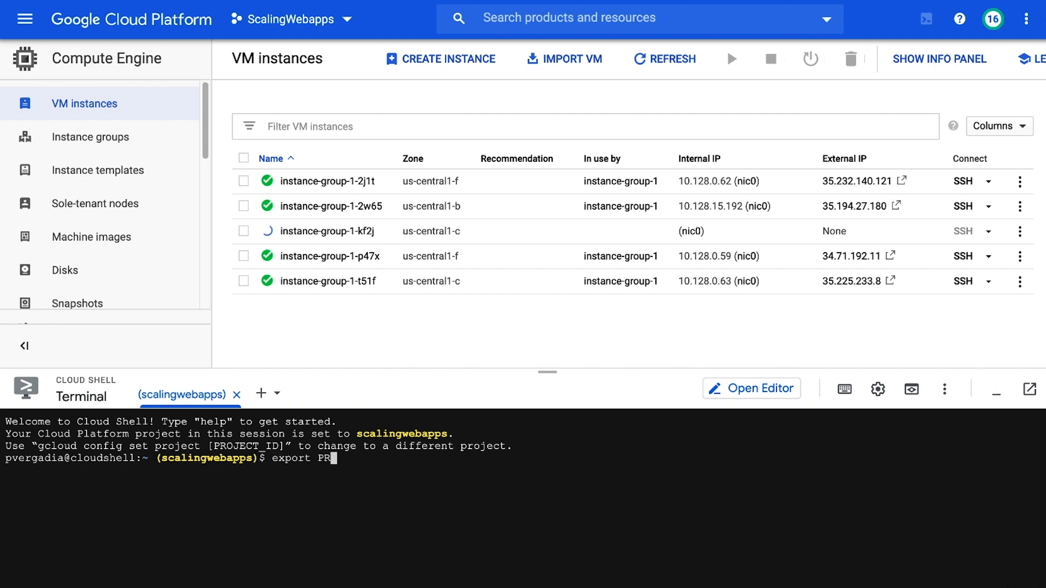
pyautogui.write('OJECT_ID=scalingwebapps')
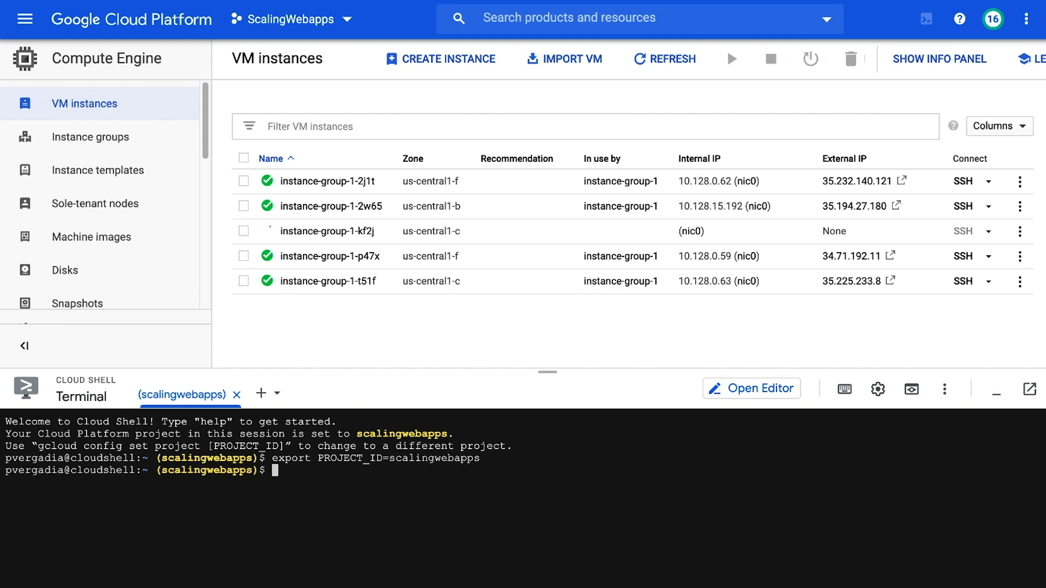
pyautogui.write('export MACHINES=$(gcloud --project=$PROJECT_ID compute instances list --format="csv(name,networkInterfaces[0].accessConfigs[0].natIP)" | grep "autoscaling-web-app-group")')
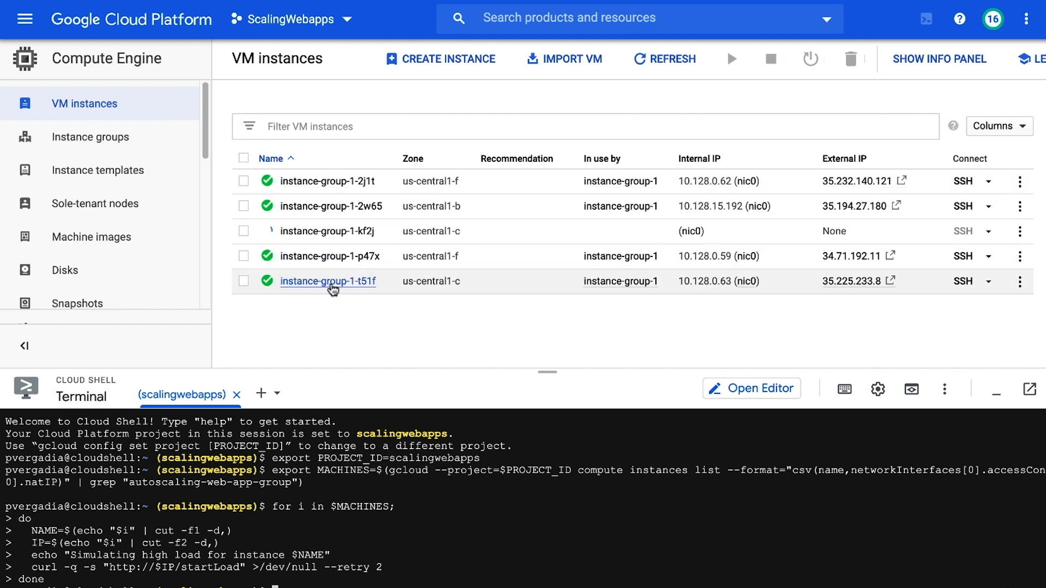
# Step: Open instance-group-1's Monitoring tab and switch the chart to CPU utilization
pyautogui.click(90, 137)
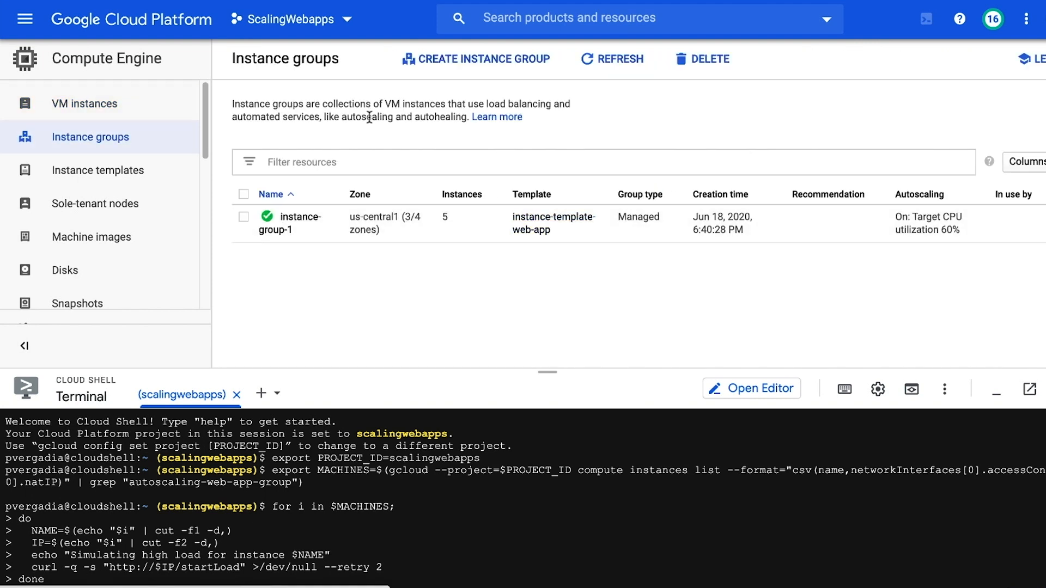
pyautogui.click(296, 217)
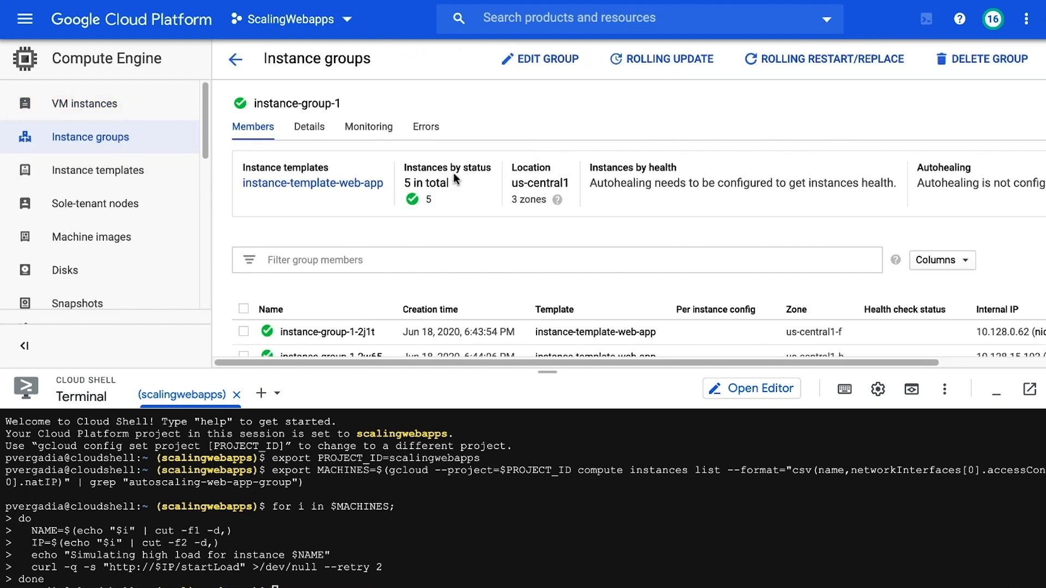
pyautogui.click(368, 126)
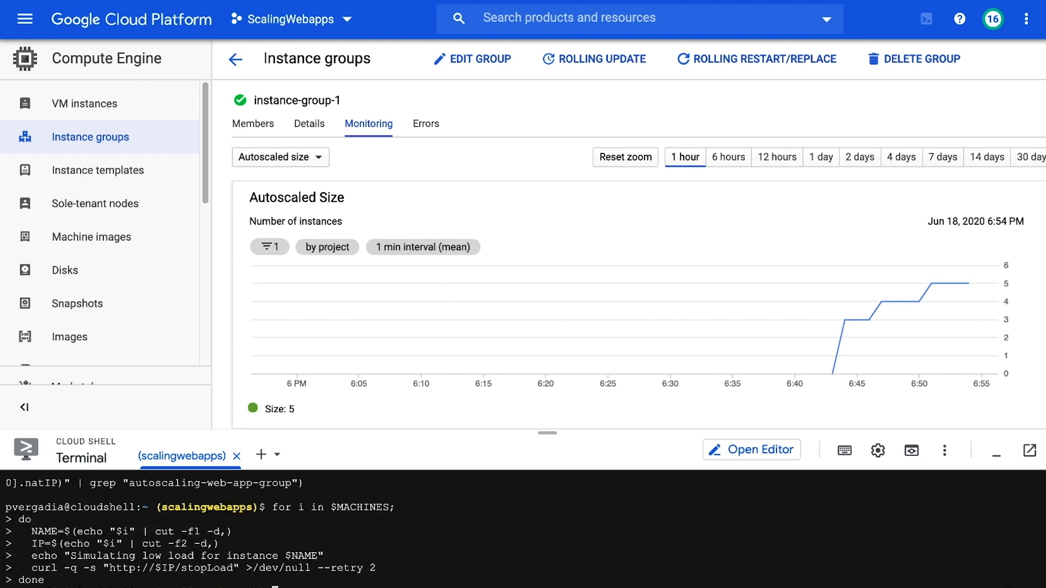
pyautogui.click(279, 157)
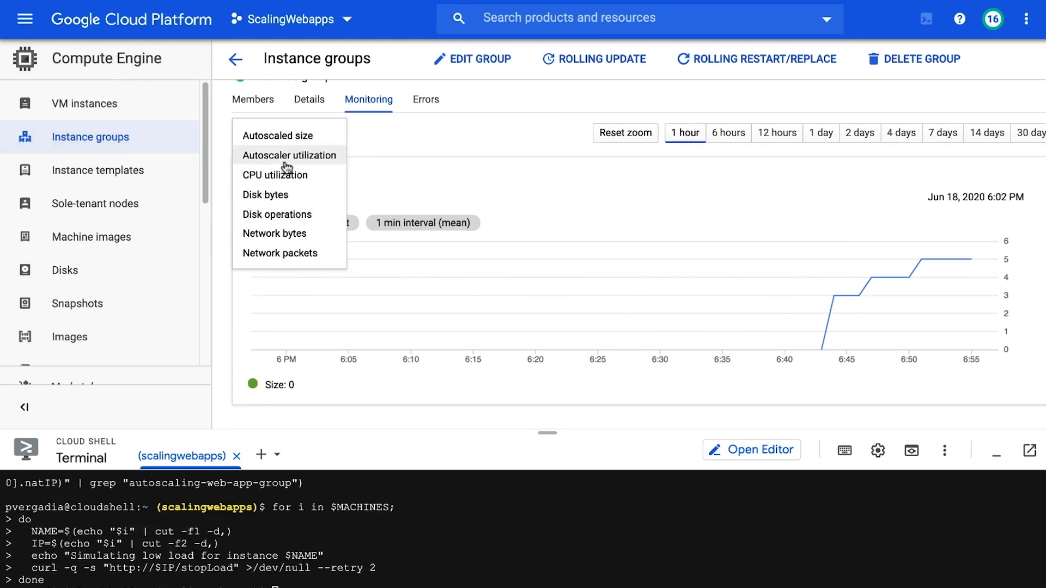
pyautogui.click(274, 175)
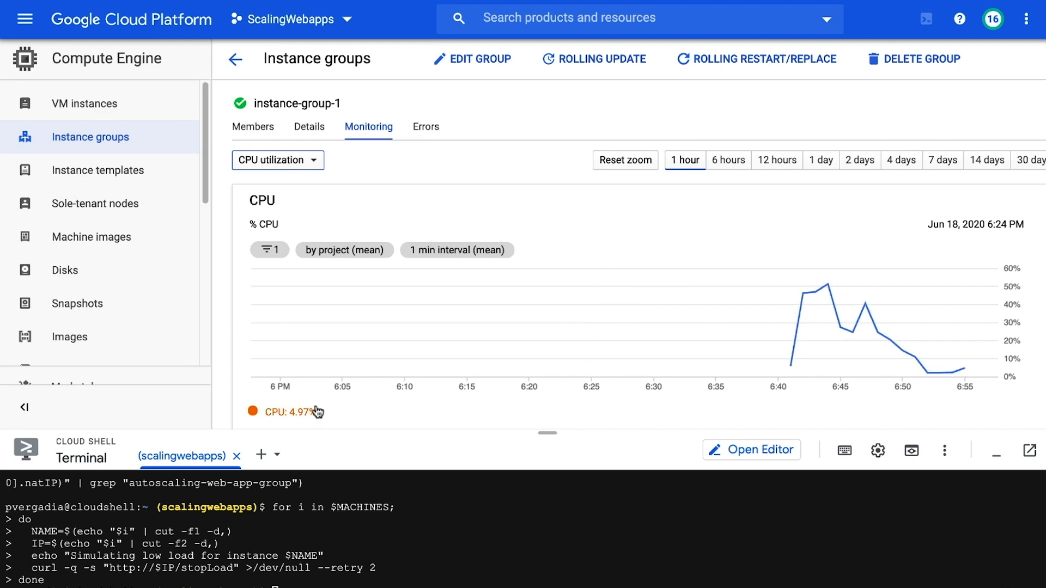